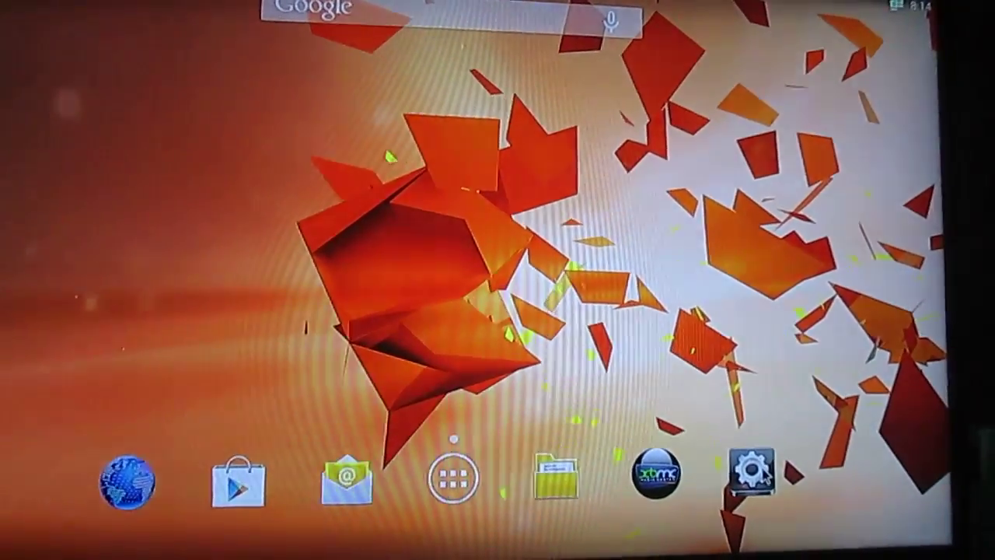
# Open the box Settings and view device info: VEGA S89, Android 4.4.2.
pyautogui.click(751, 474)
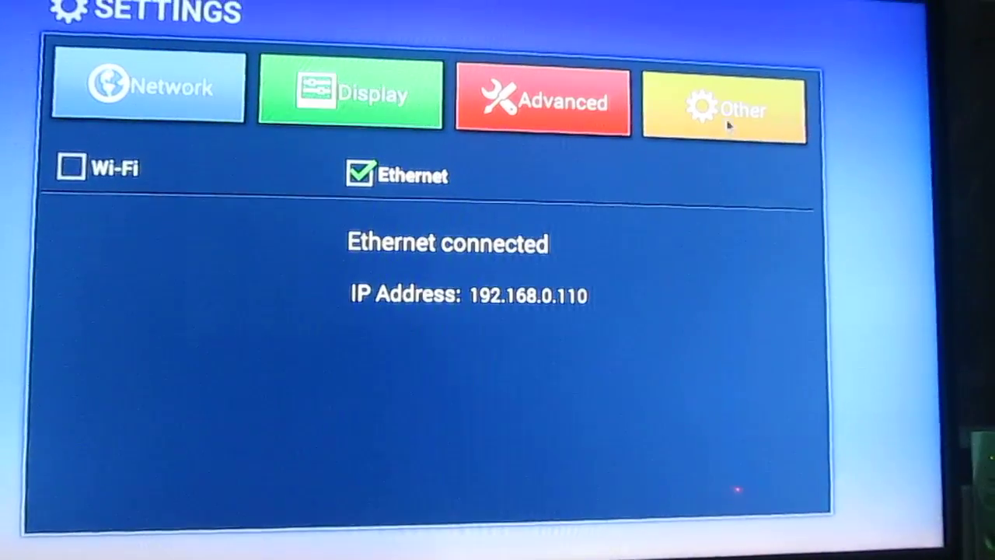
pyautogui.click(723, 108)
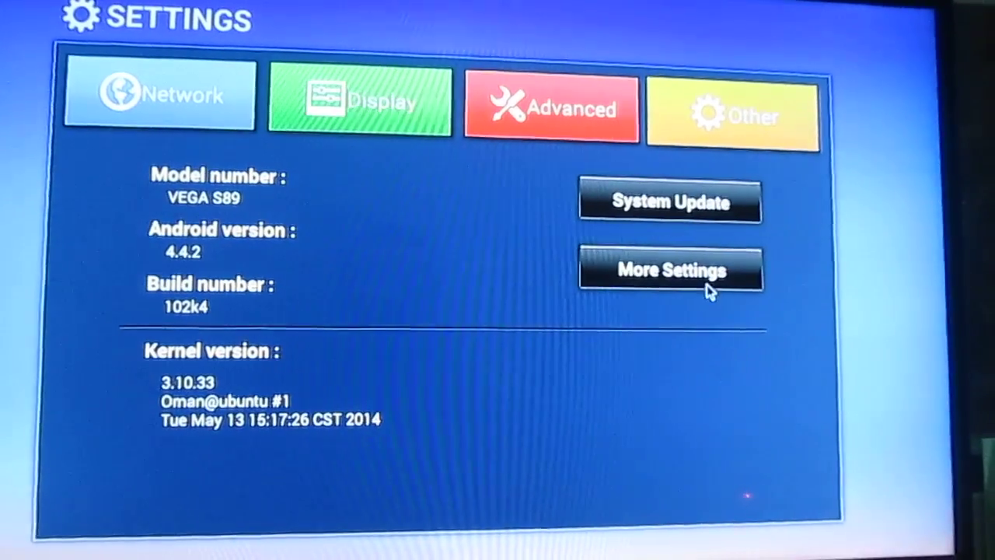
# Go to the Wireless & networks More page listing Tethering & portable hotspot.
pyautogui.click(670, 269)
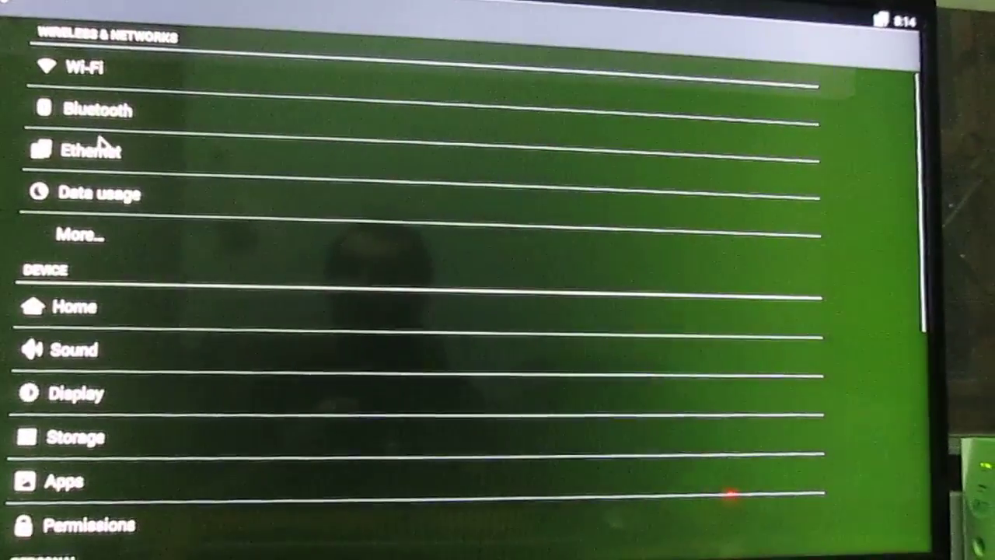
pyautogui.click(84, 151)
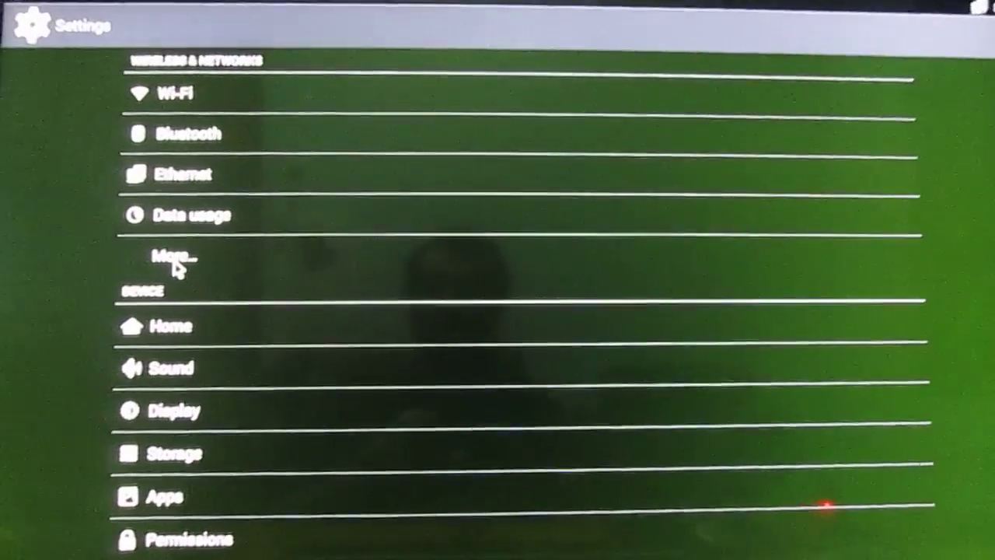
pyautogui.click(173, 255)
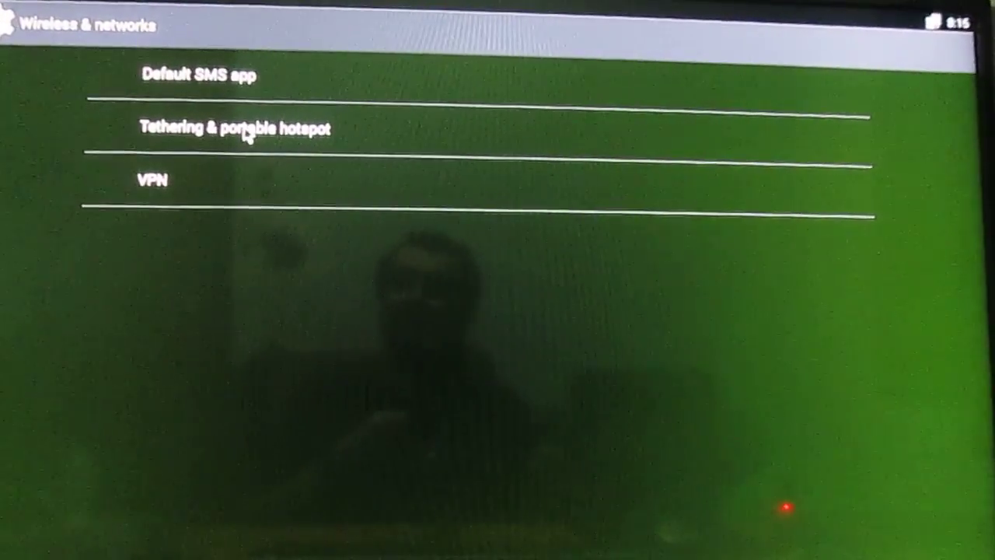
# Enable Portable Wi-Fi hotspot under Tethering & portable hotspot, activating AndroidAP.
pyautogui.click(233, 129)
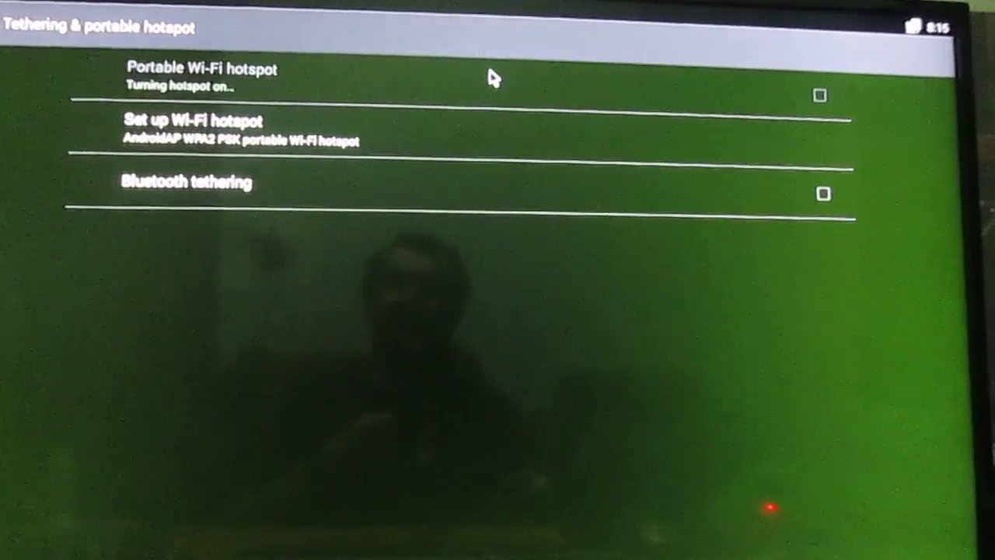
pyautogui.click(819, 95)
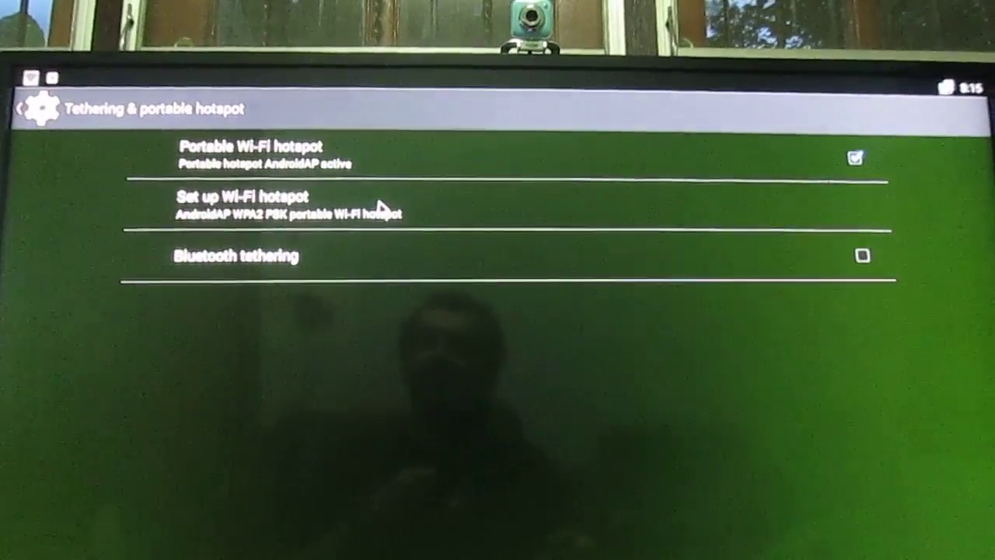
# Open the AndroidAP hotspot setup with WPA2 PSK and reveal its password.
pyautogui.click(238, 196)
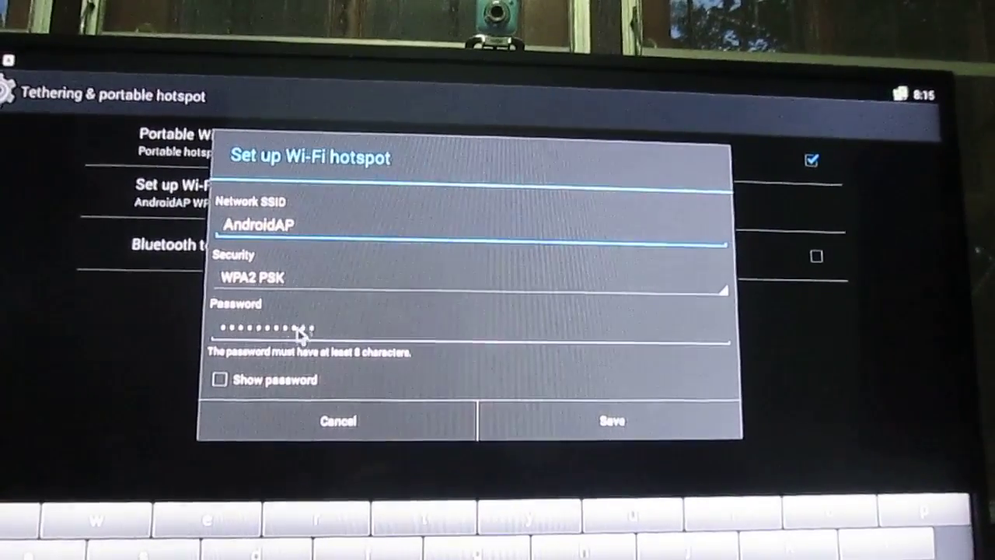
pyautogui.click(220, 380)
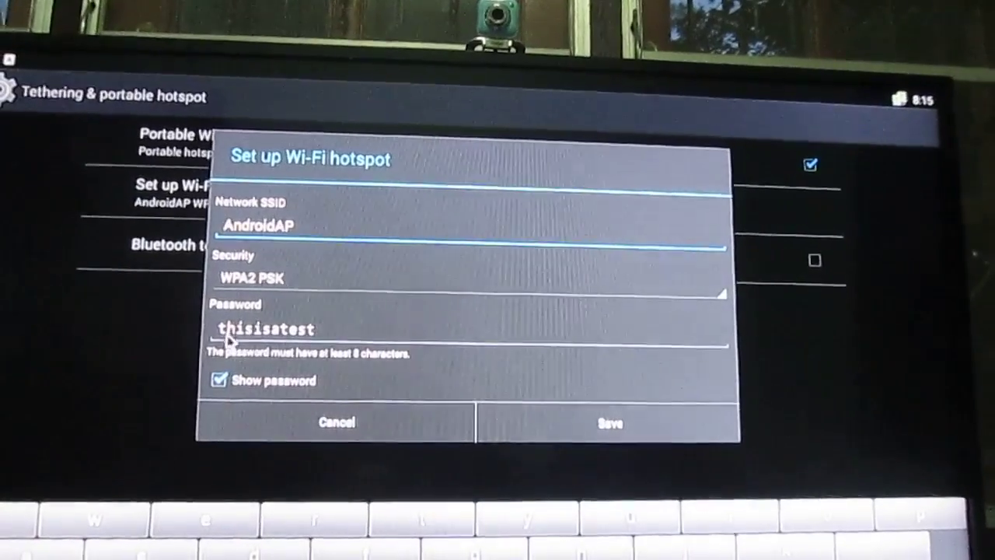